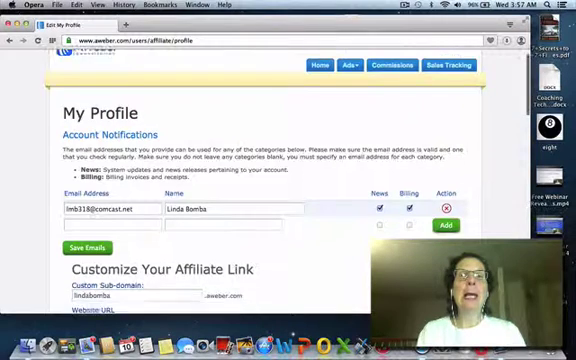
- Review the payment options and password sections of the affiliate profile page
scroll(down, 3)
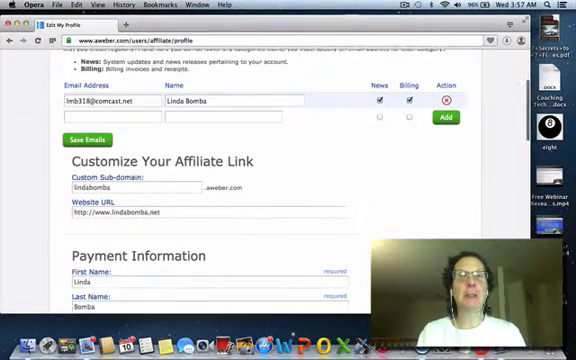
scroll(up, 3)
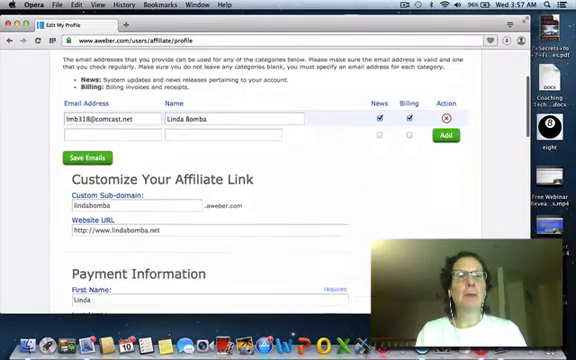
scroll(down, 3)
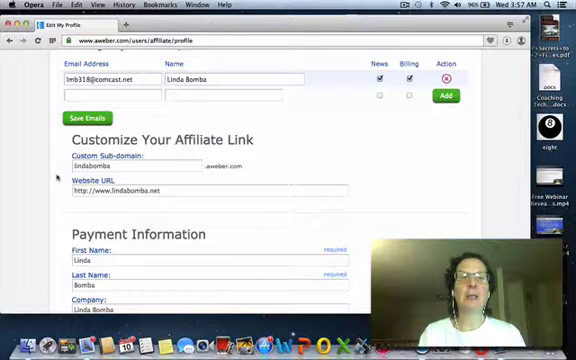
scroll(up, 3)
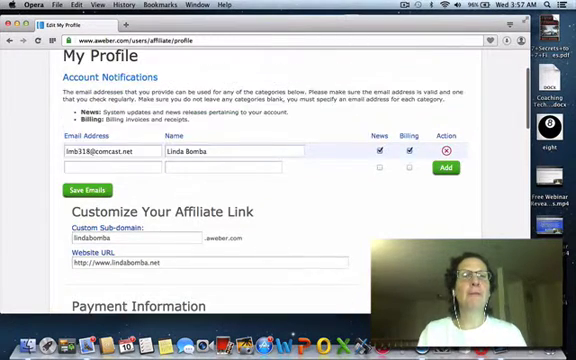
scroll(up, 3)
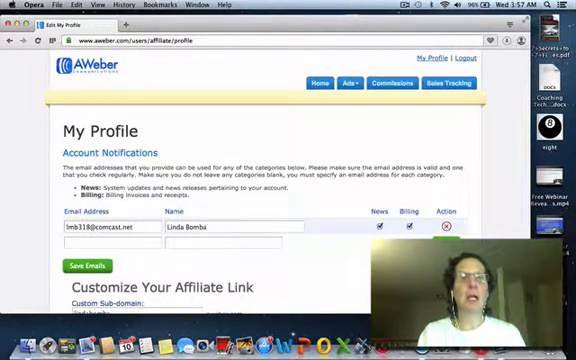
scroll(down, 3)
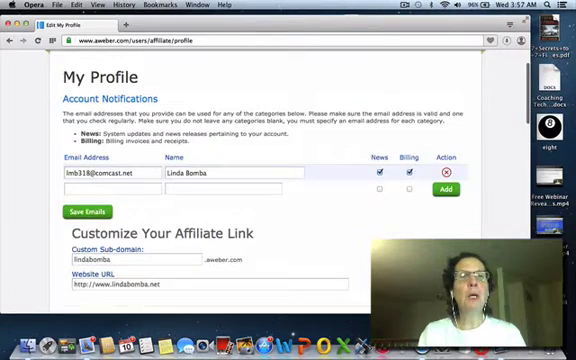
scroll(down, 3)
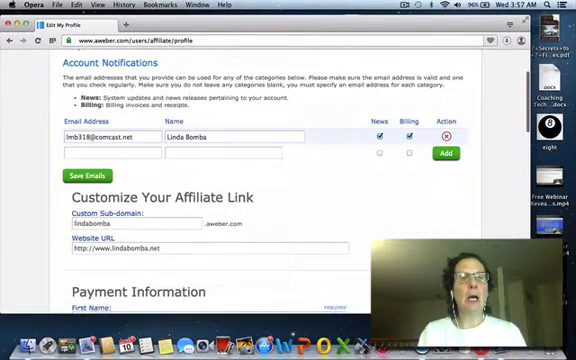
- Save the affiliate profile using Update Profile Information at the bottom of the page
scroll(down, 3)
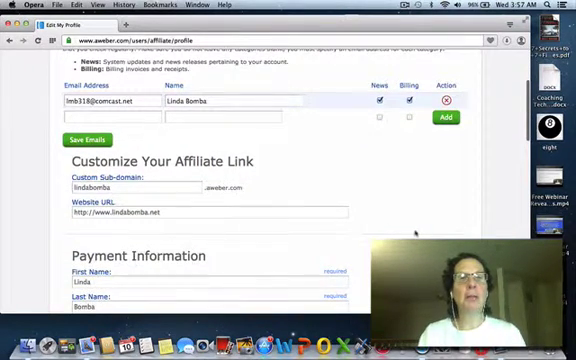
scroll(down, 3)
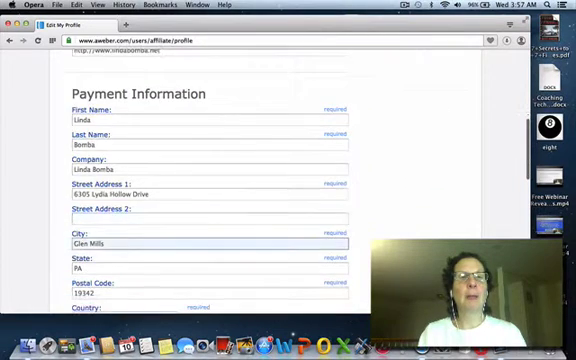
scroll(down, 3)
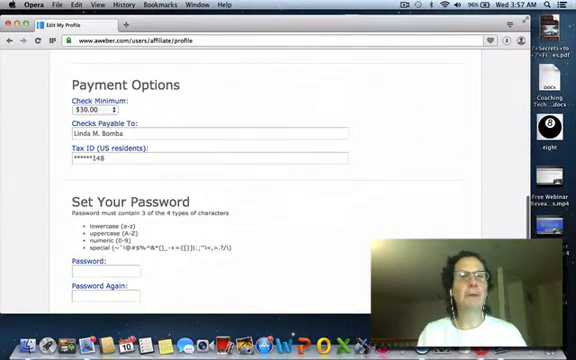
scroll(down, 3)
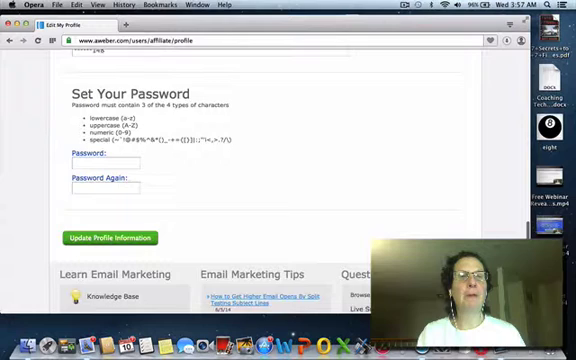
scroll(down, 3)
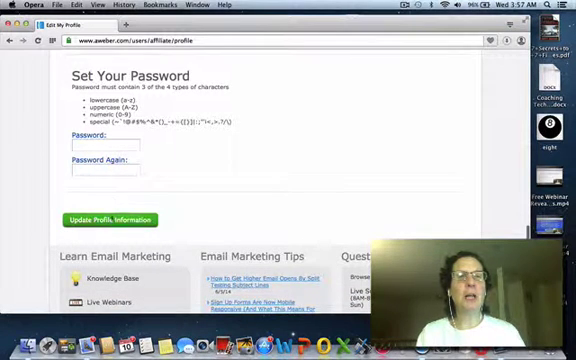
click(103, 219)
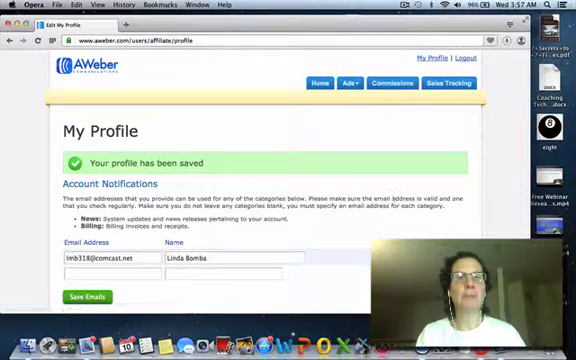
- View the new affiliate link on the Home overview, then reopen its Customize link page
scroll(down, 3)
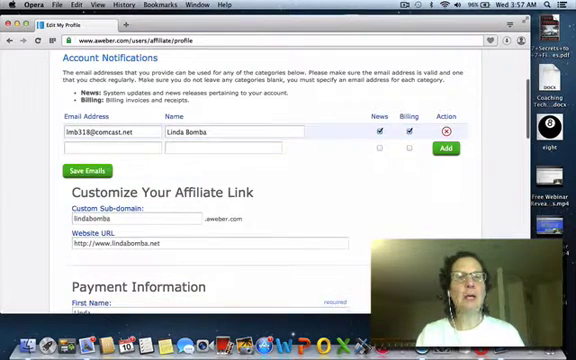
scroll(down, 3)
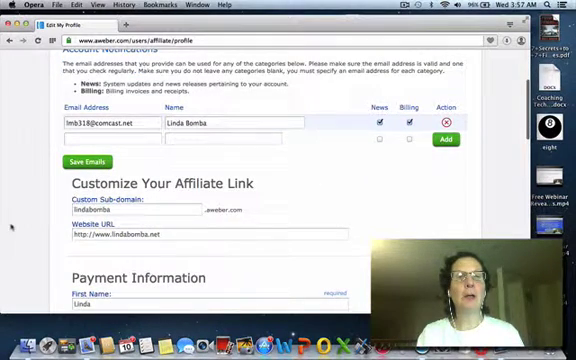
scroll(up, 3)
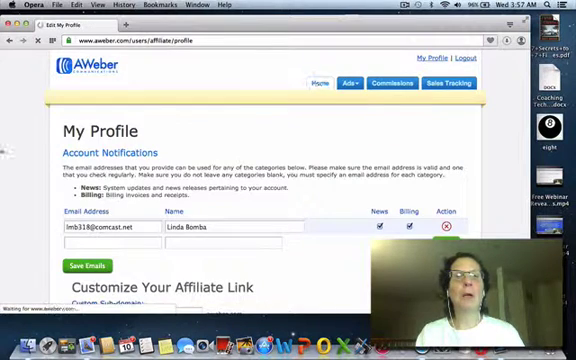
click(319, 83)
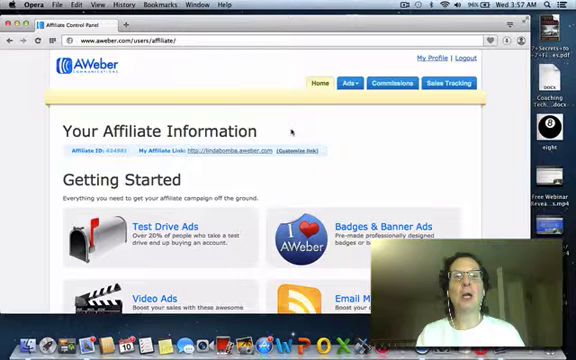
click(418, 55)
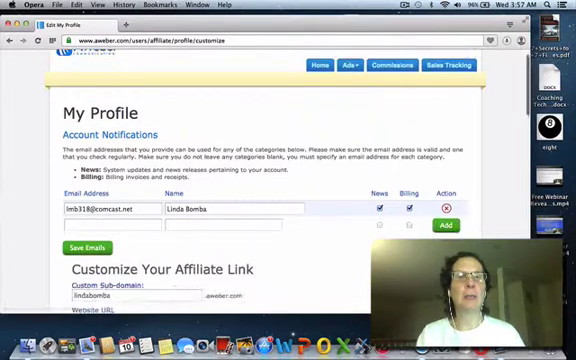
- Save the profile with the custom affiliate sub-domain using Update Profile Information
scroll(down, 3)
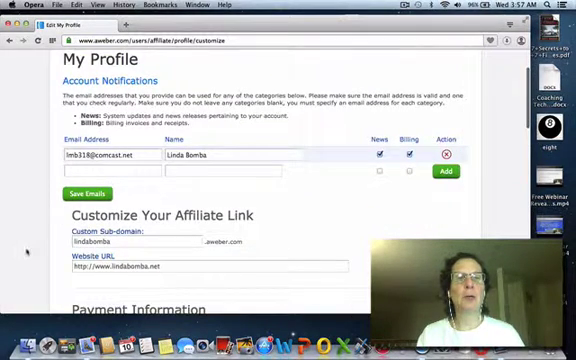
scroll(down, 3)
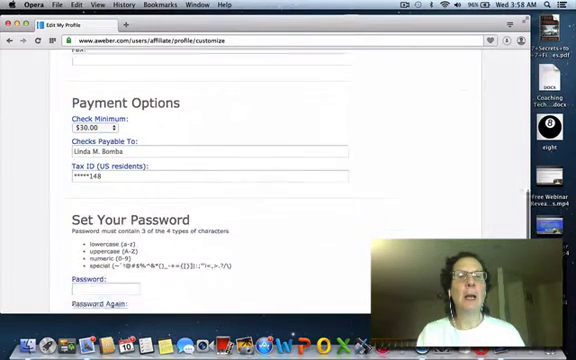
scroll(down, 3)
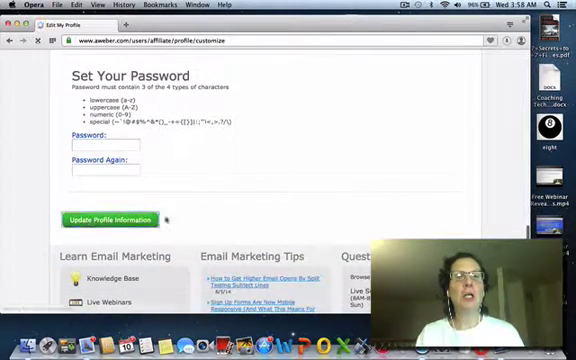
click(97, 218)
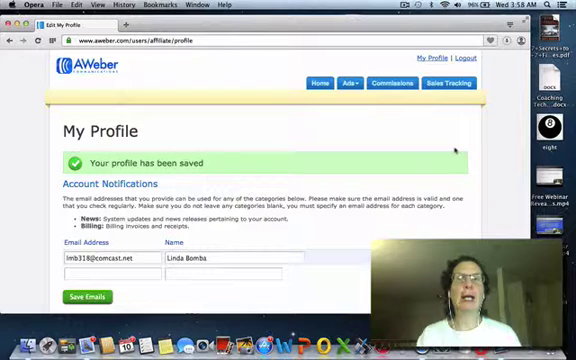
scroll(down, 3)
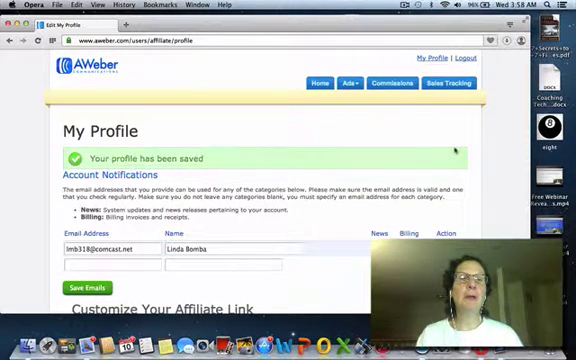